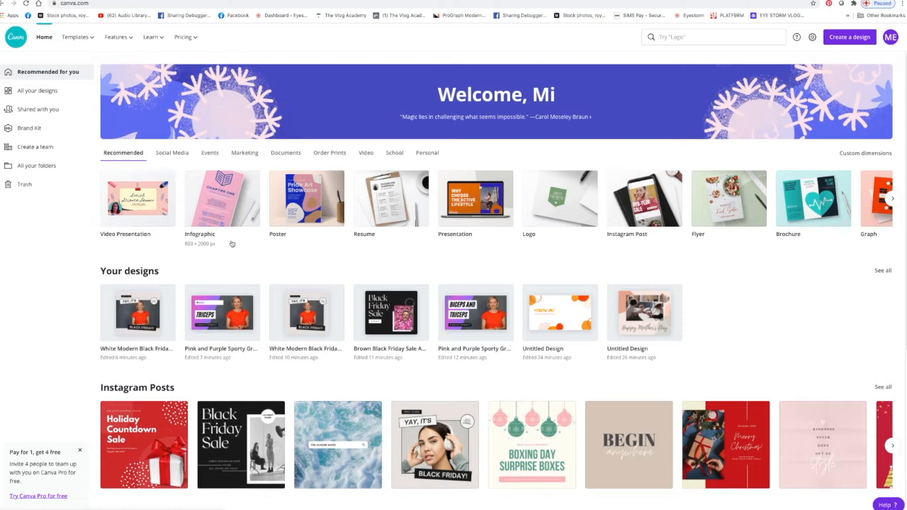
Step: Browse the Canva pricing plans page and the home page
scroll(down, 3)
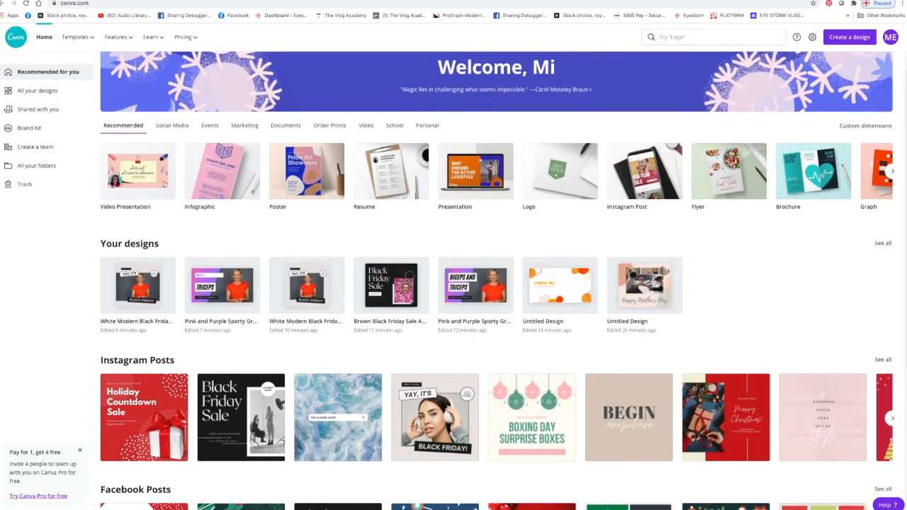
click(182, 37)
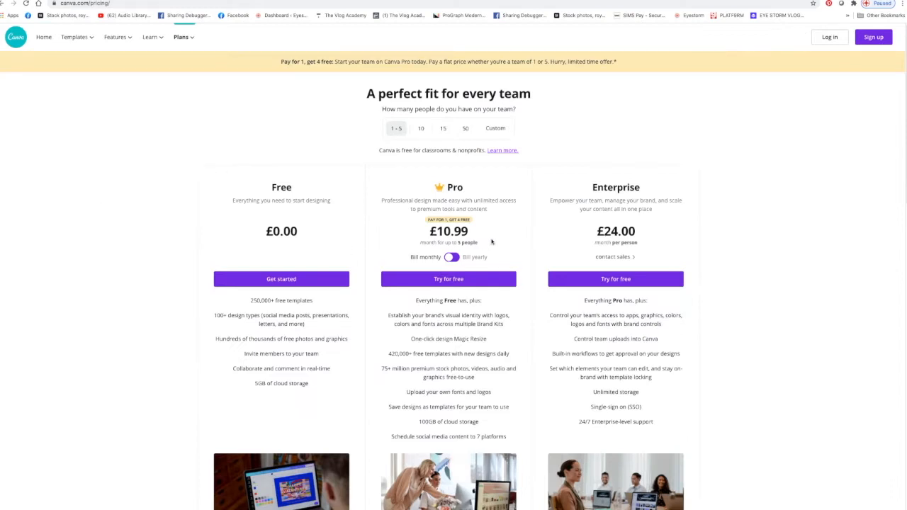
mouse_move(150, 306)
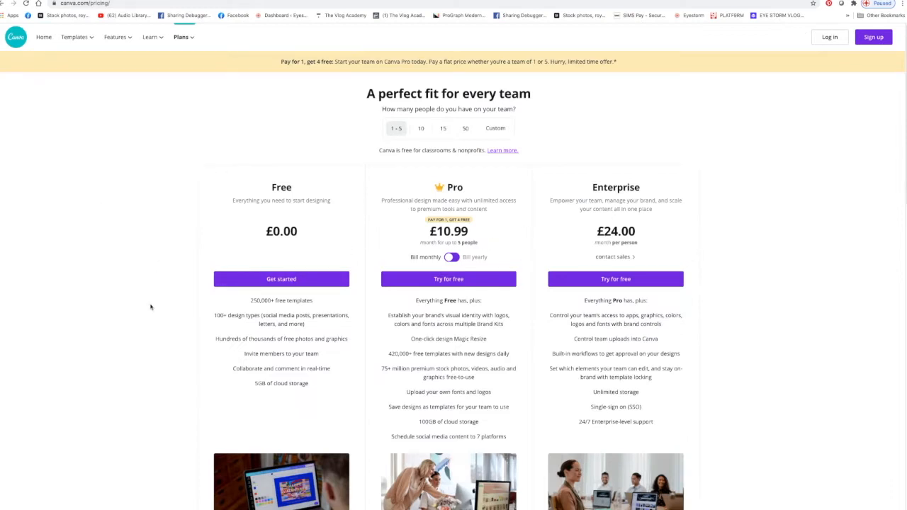
mouse_move(317, 261)
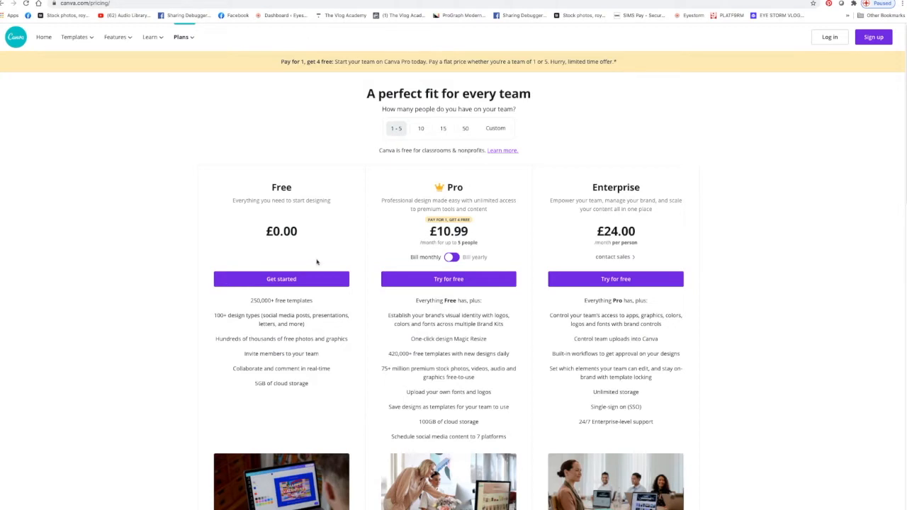
scroll(down, 3)
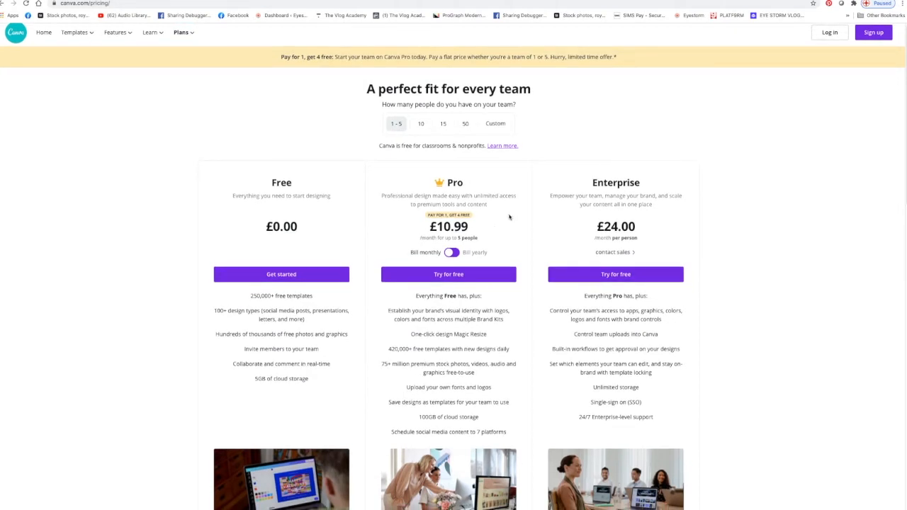
mouse_move(477, 233)
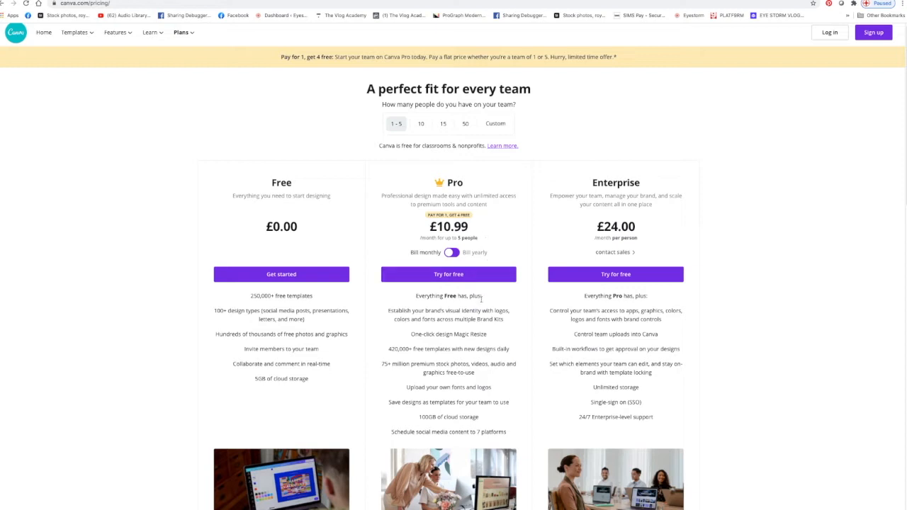
scroll(down, 3)
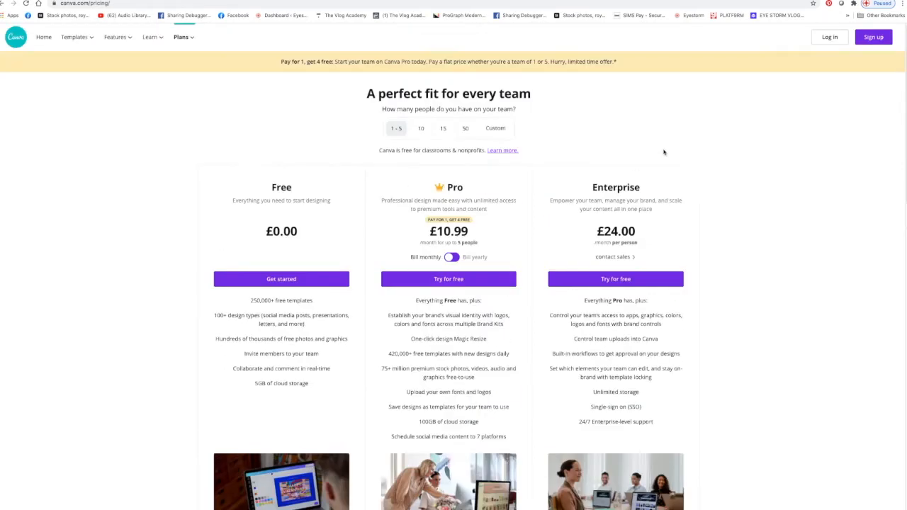
mouse_move(743, 249)
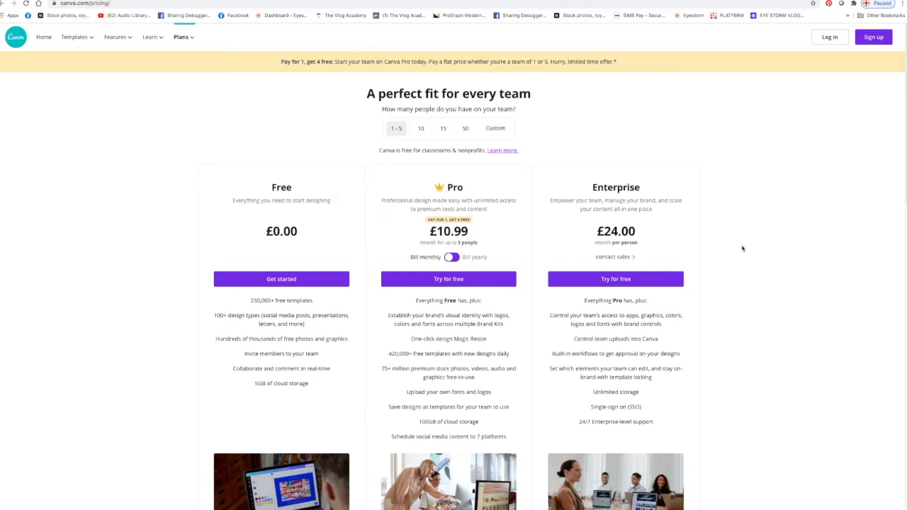
scroll(down, 3)
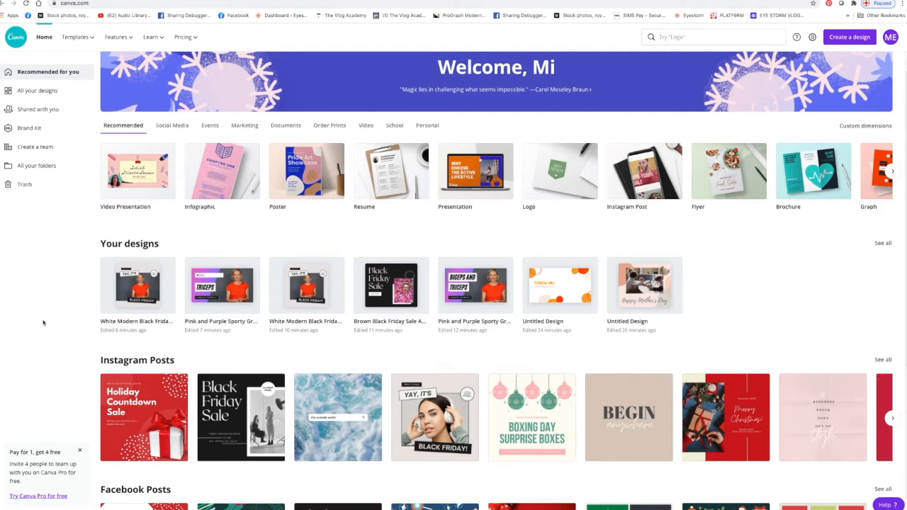
mouse_move(31, 275)
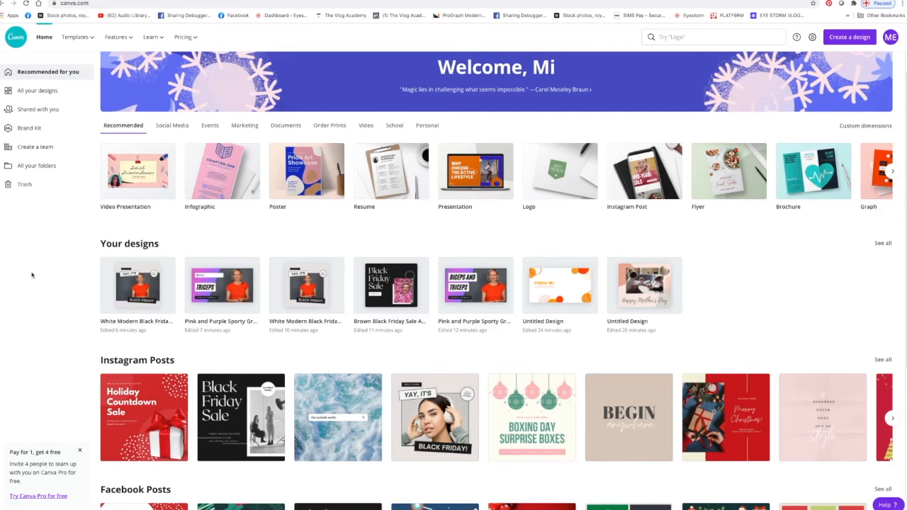
click(75, 36)
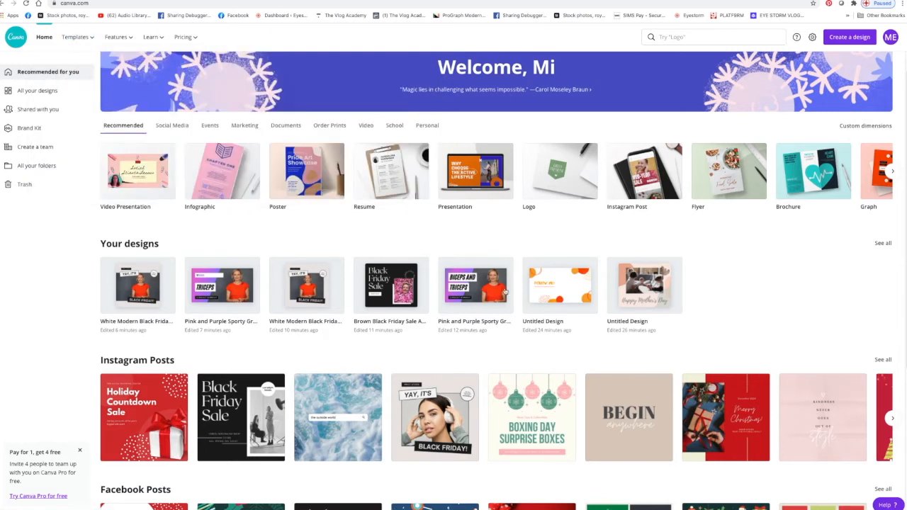
Step: Scroll to YouTube Thumbnails and open the Biceps and Triceps thumbnail design
scroll(down, 3)
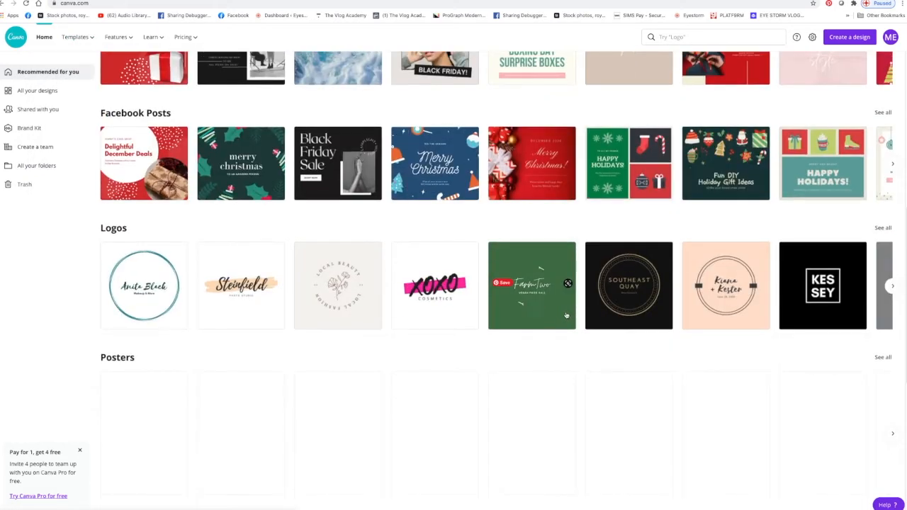
scroll(down, 3)
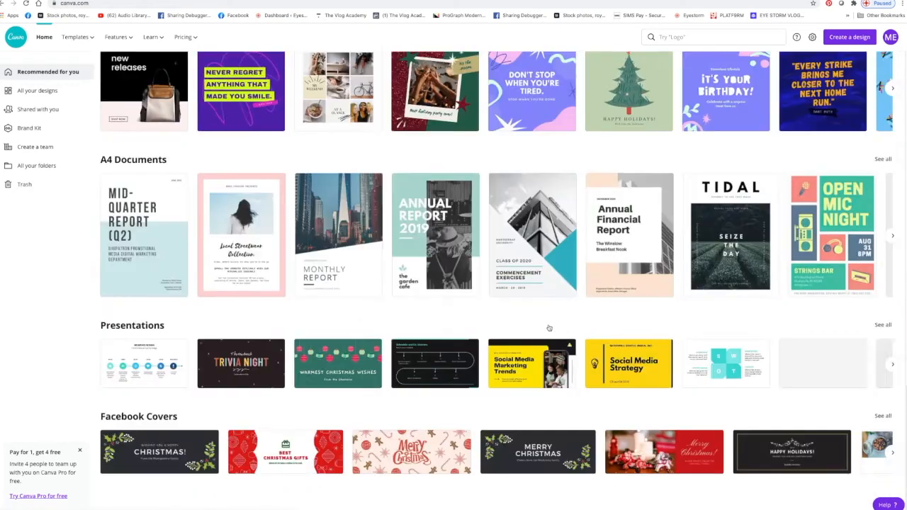
scroll(down, 3)
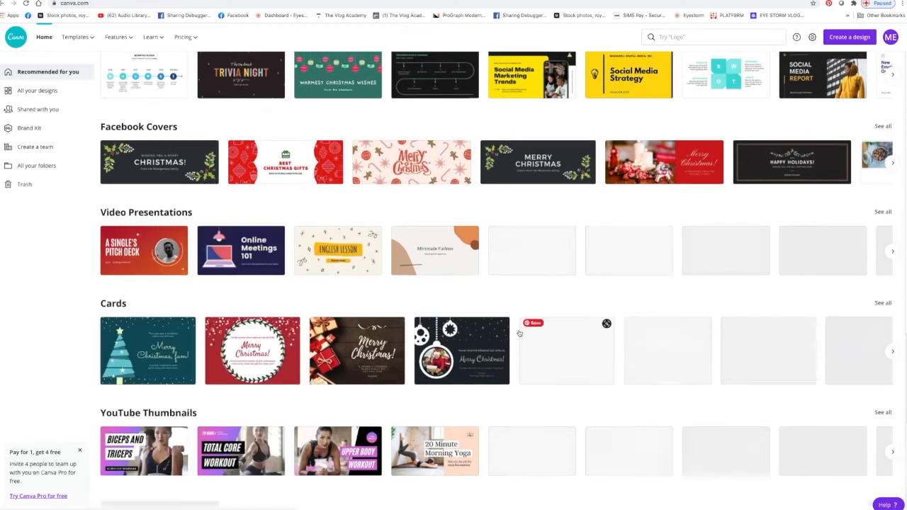
scroll(down, 3)
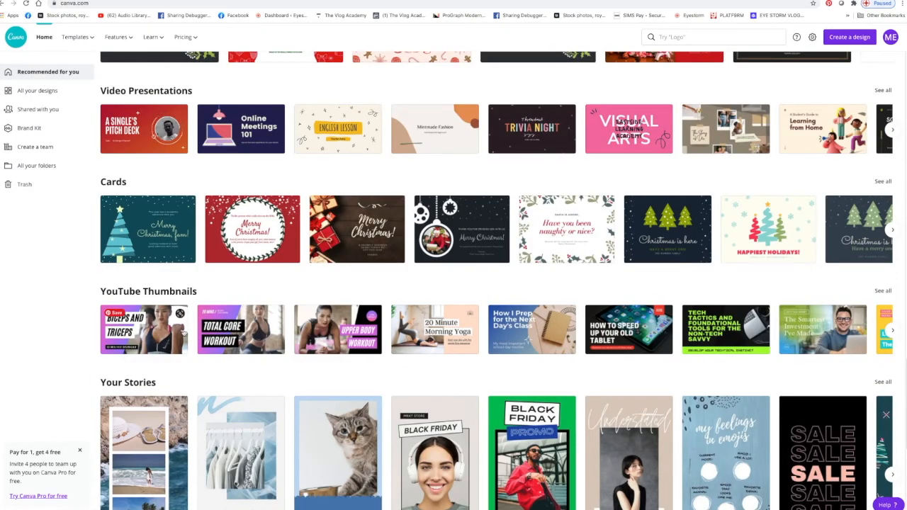
click(892, 330)
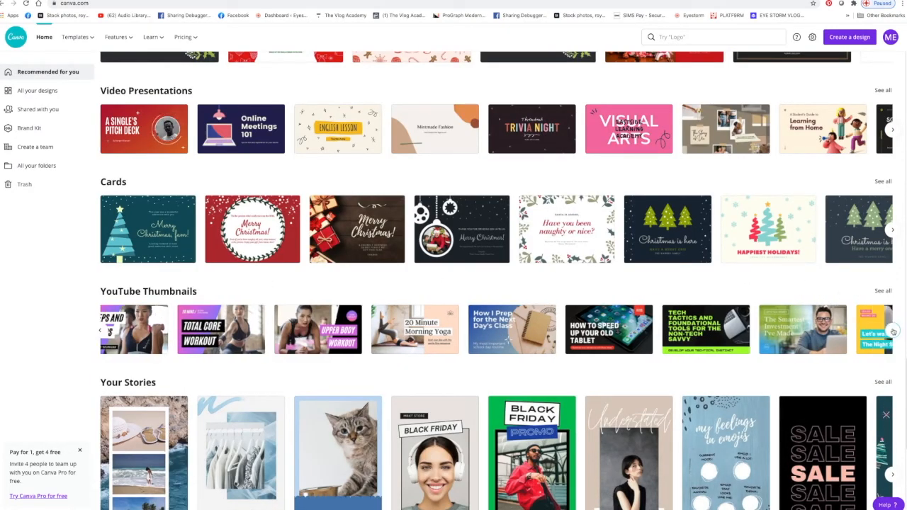
click(892, 323)
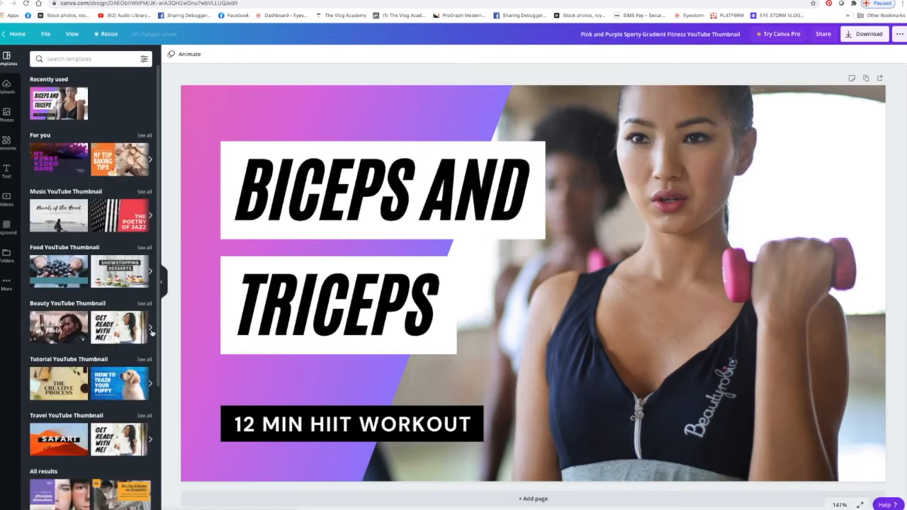
Step: Show the previously uploaded images in the Uploads panel
click(339, 305)
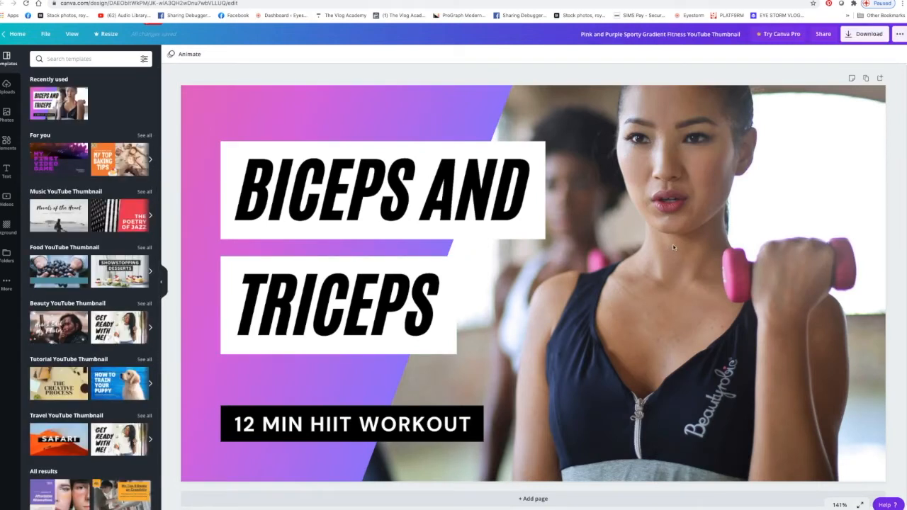
click(338, 308)
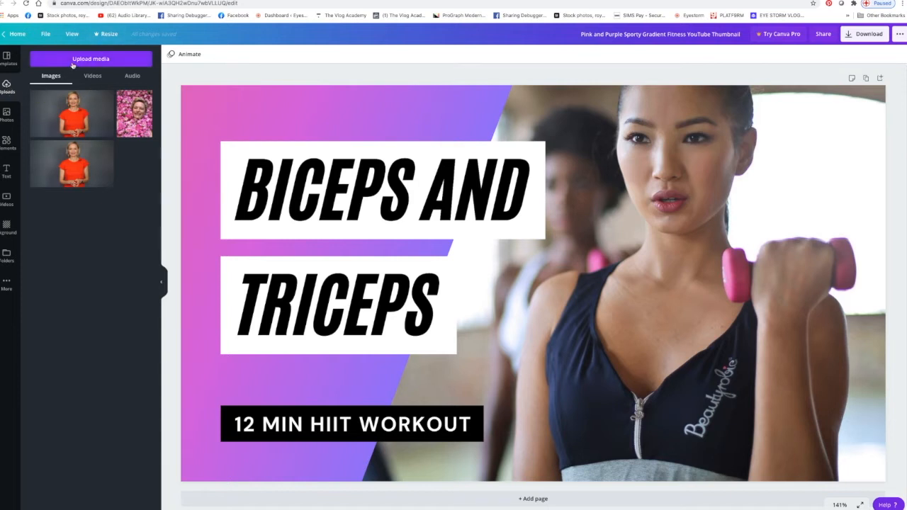
Step: Glance at the upload sources and stock photos, then return to uploaded images
click(91, 58)
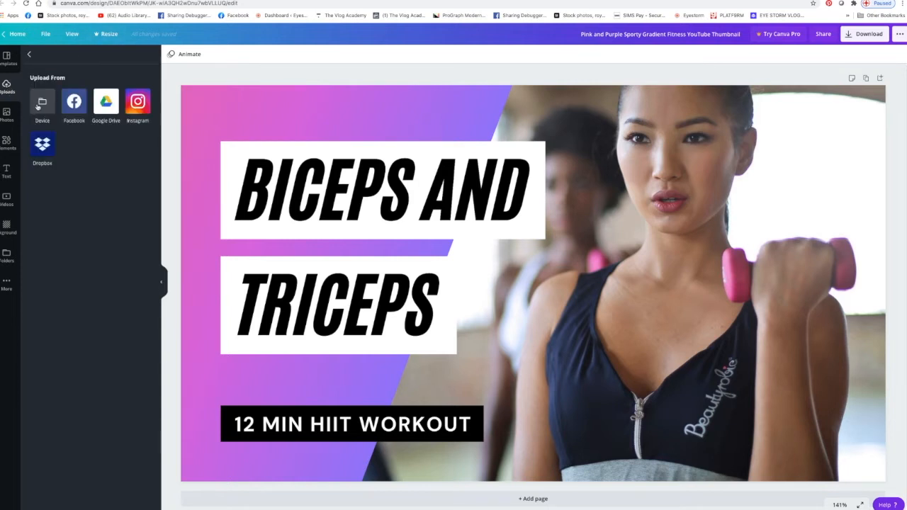
click(42, 103)
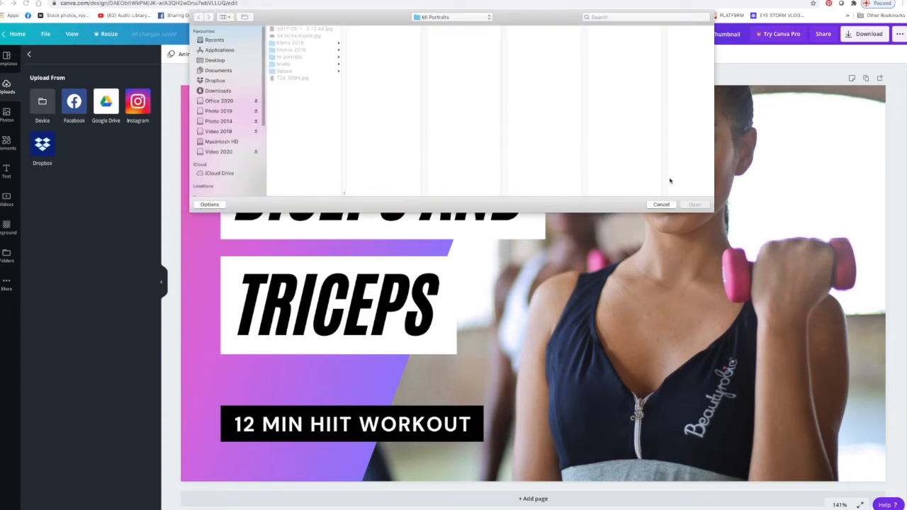
click(660, 204)
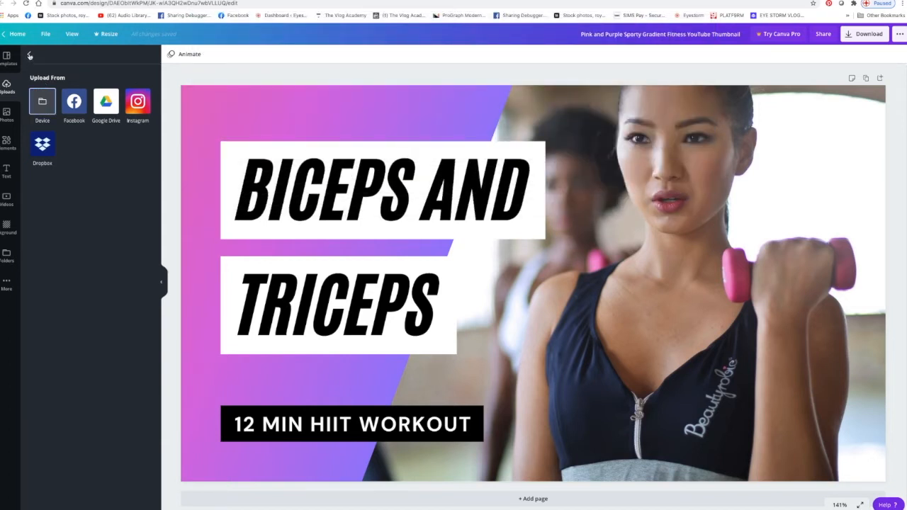
click(6, 113)
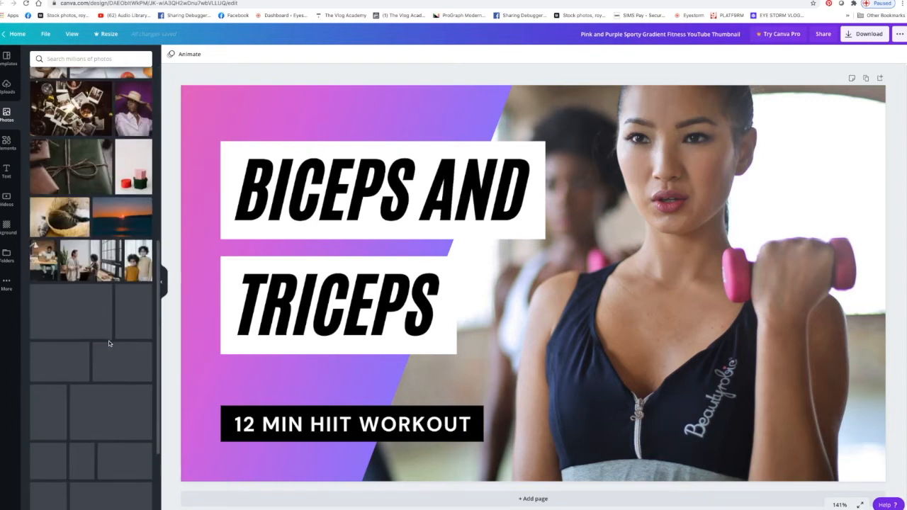
click(7, 85)
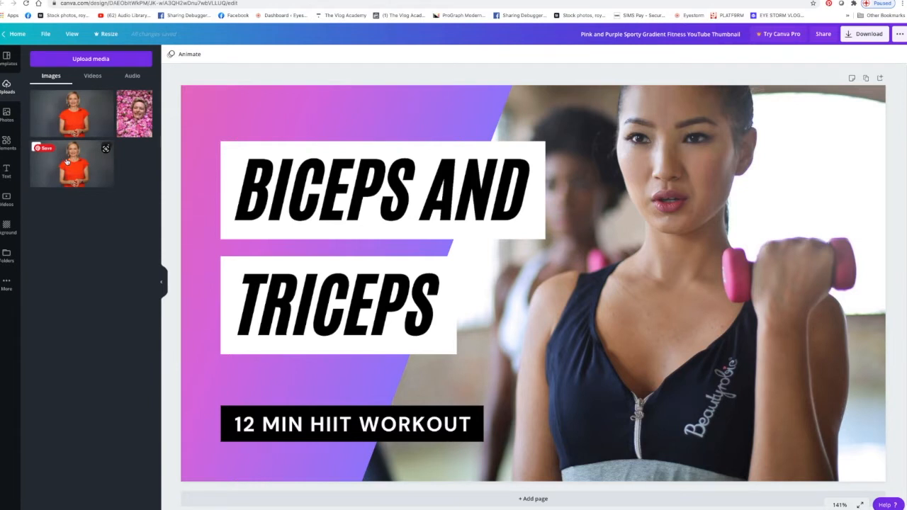
Step: Add the orange-shirt portrait and send it behind the pink gradient and titles
click(71, 163)
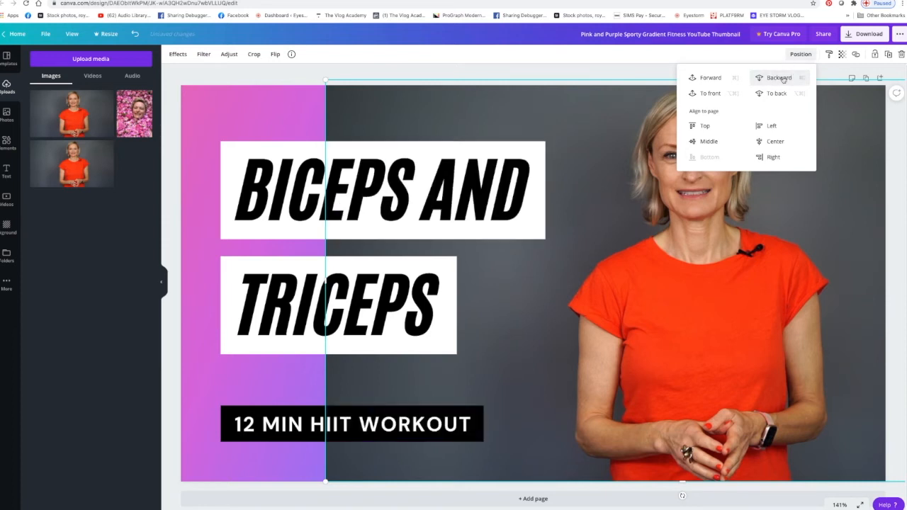
click(778, 77)
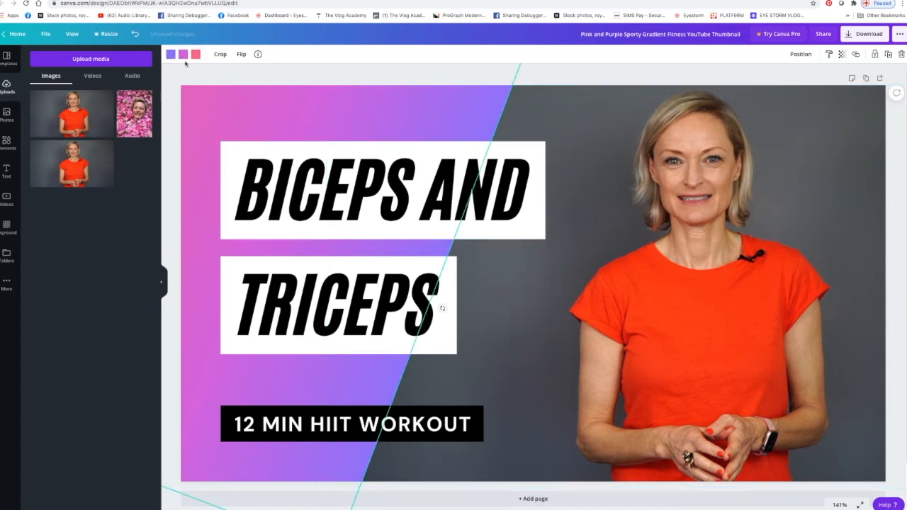
Step: View the gradient's colour palette and start editing the BICEPS AND heading
click(196, 53)
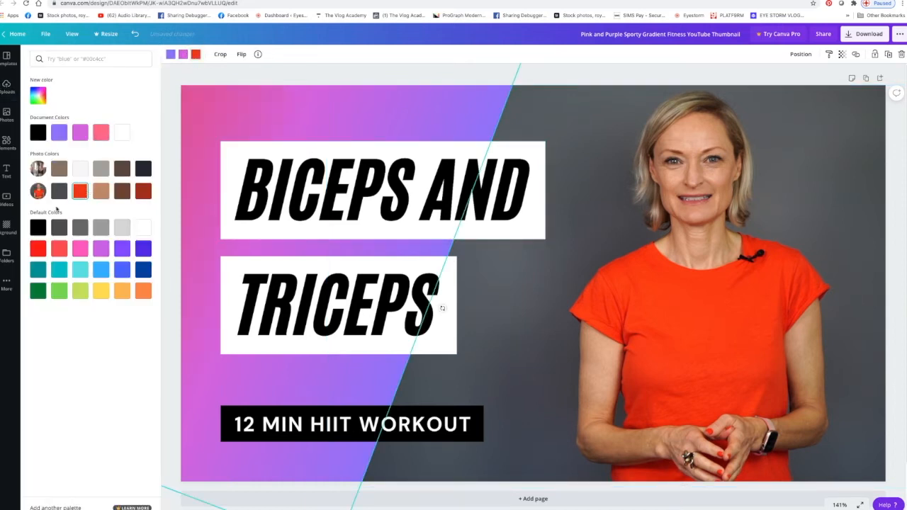
click(383, 190)
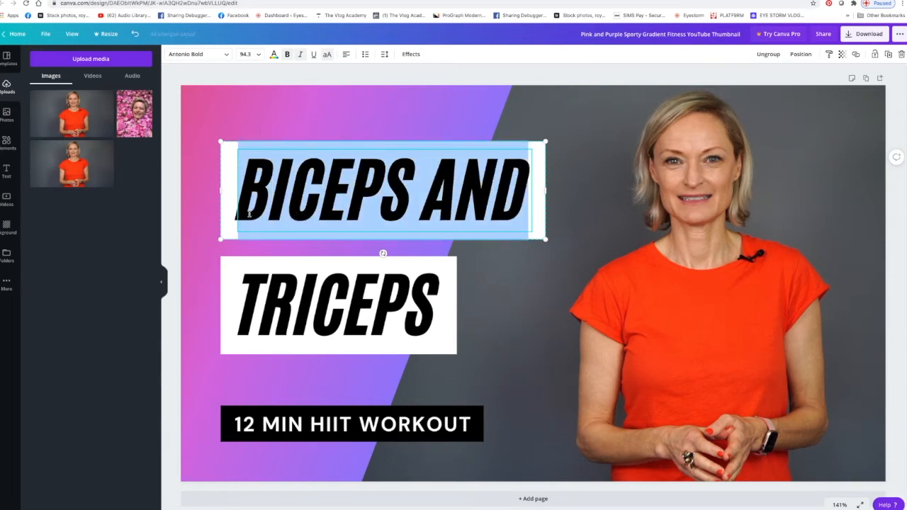
Step: Replace the BICEPS AND heading text with VIDEO
text(VIDEO)
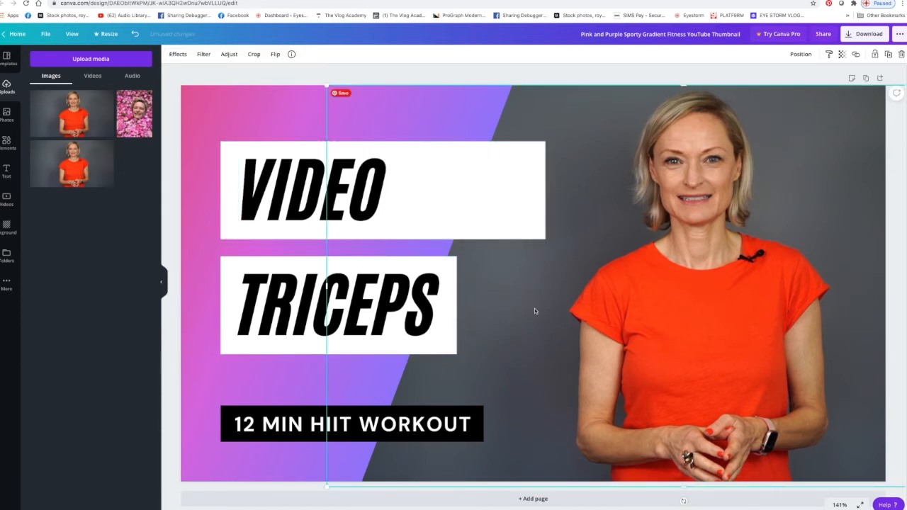
mouse_move(521, 291)
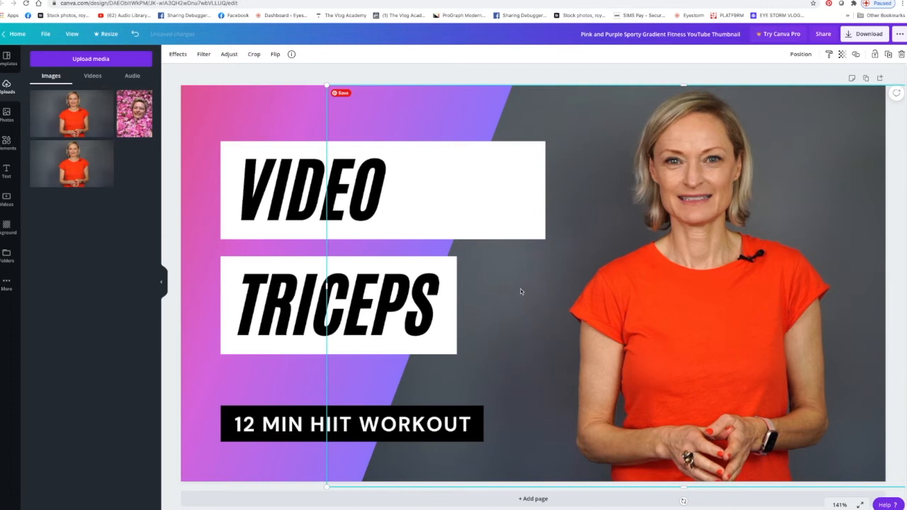
mouse_move(532, 312)
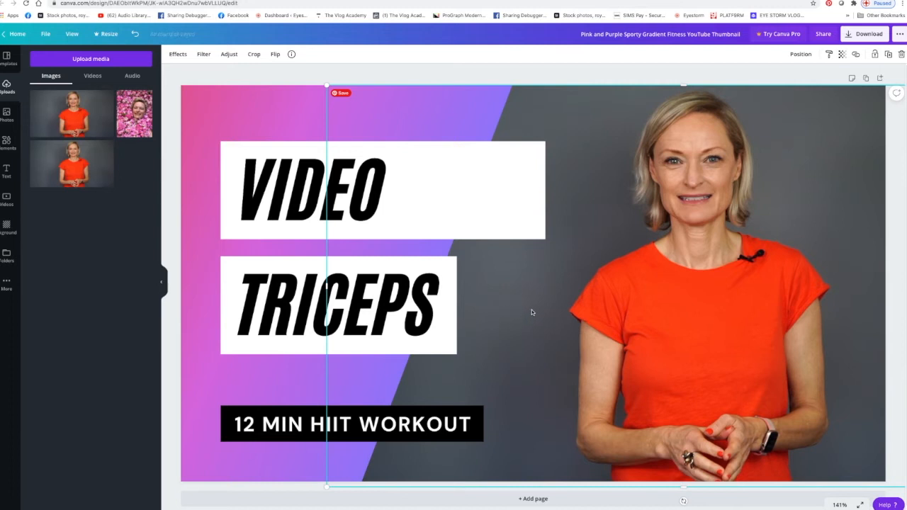
mouse_move(678, 221)
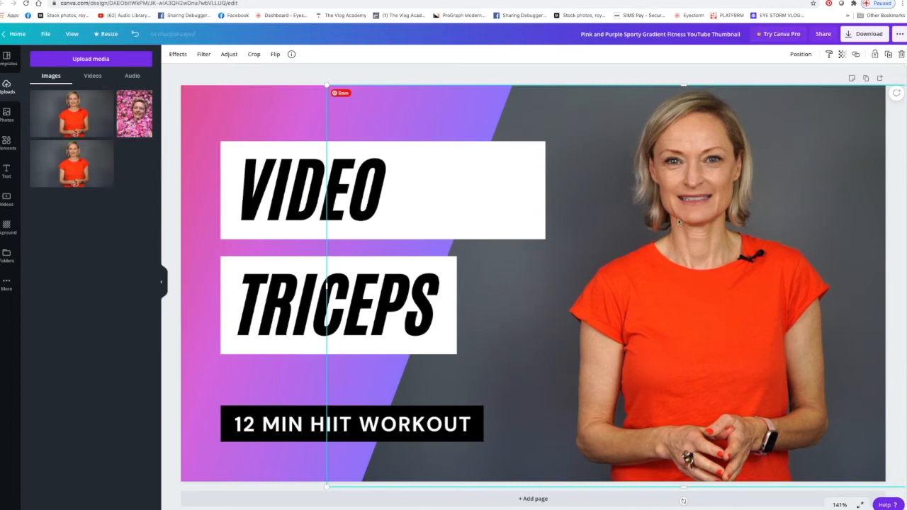
mouse_move(765, 158)
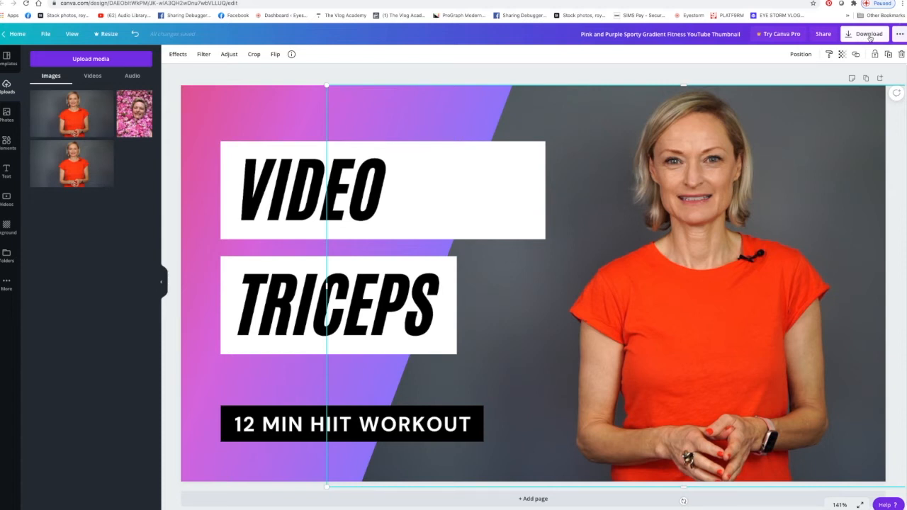
click(867, 34)
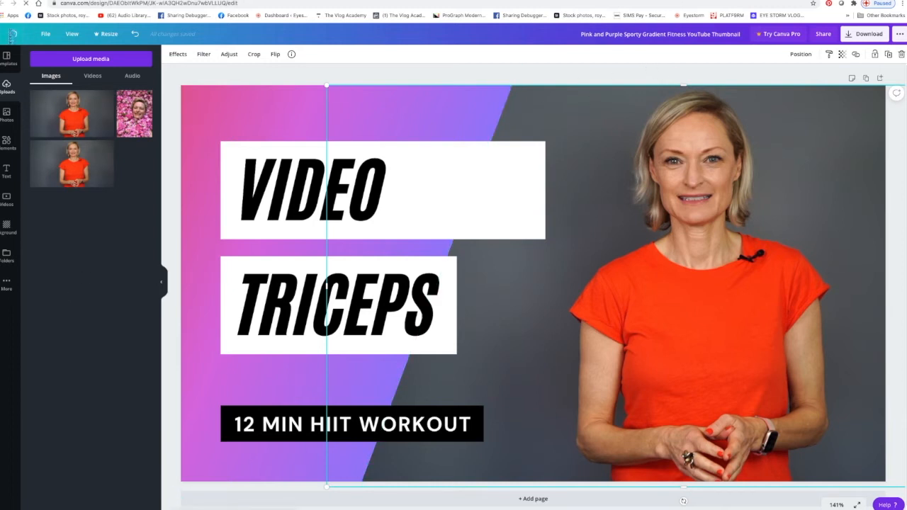
click(16, 36)
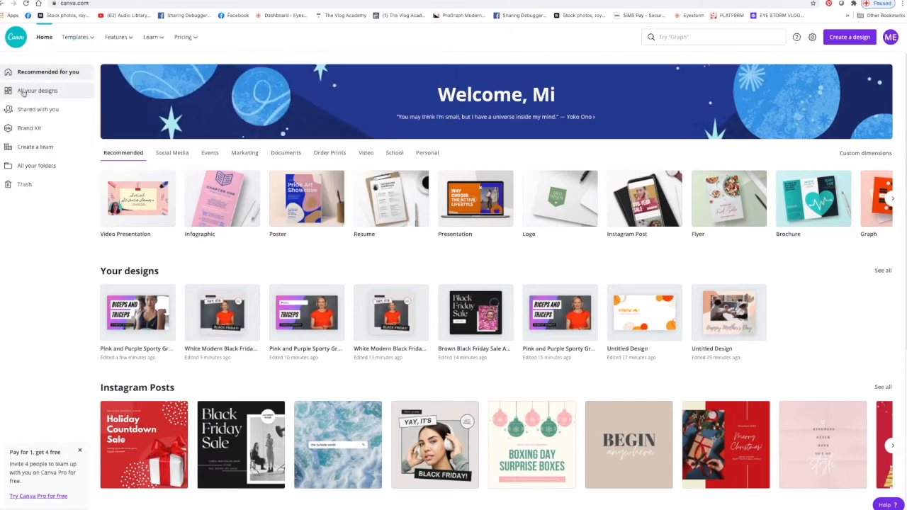
mouse_move(37, 90)
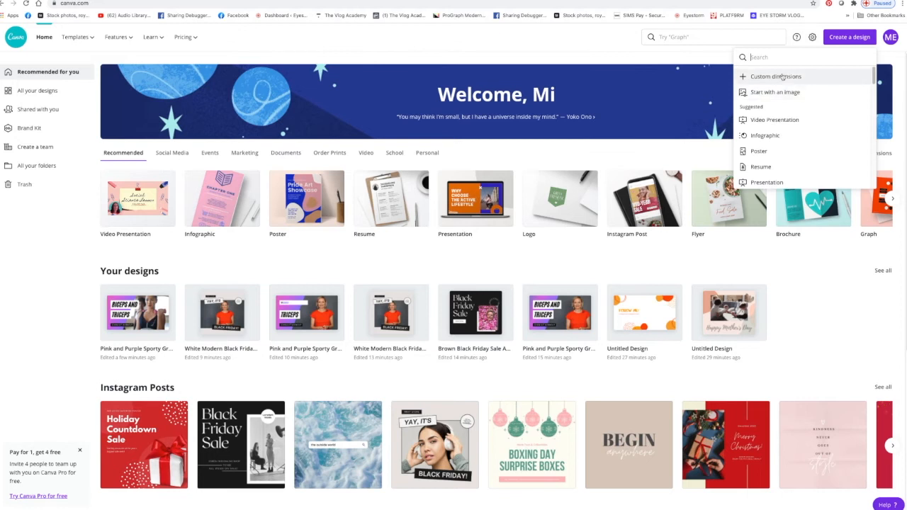
Step: Start a design from an image, choosing and opening the orange-shirt portrait file
click(774, 92)
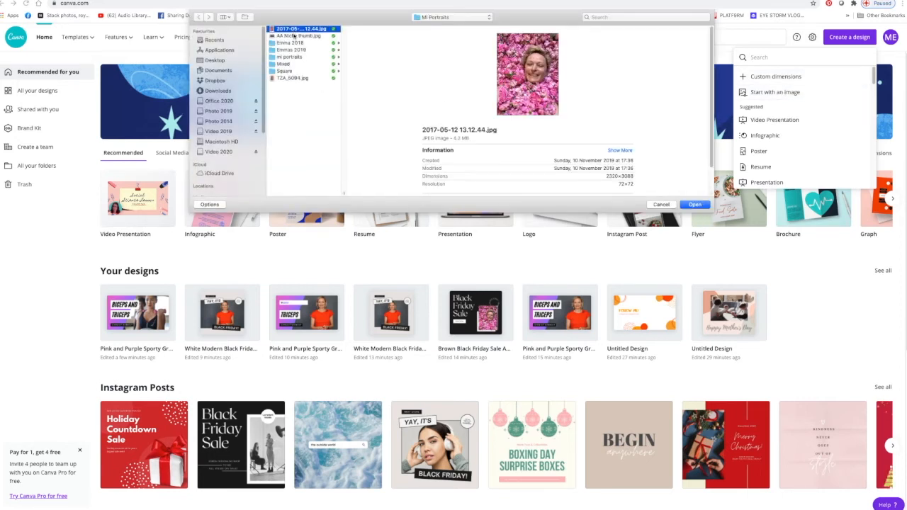
click(693, 204)
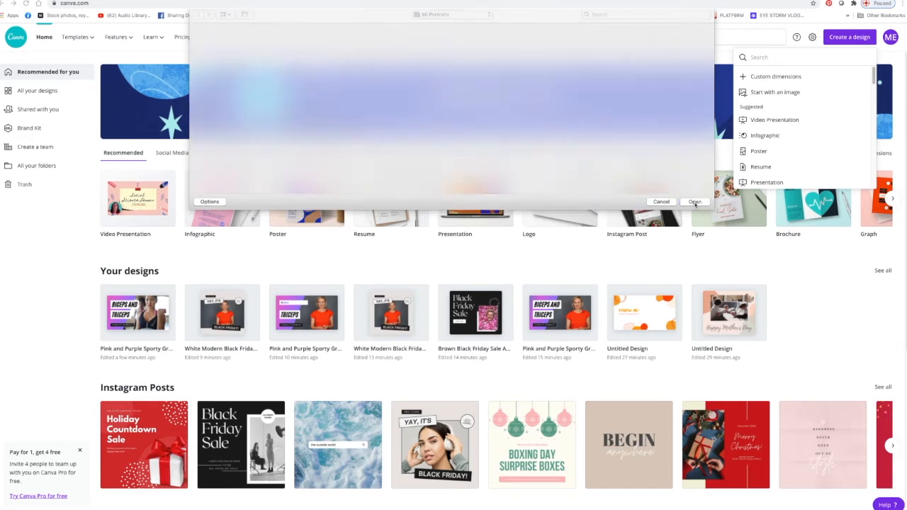
click(694, 202)
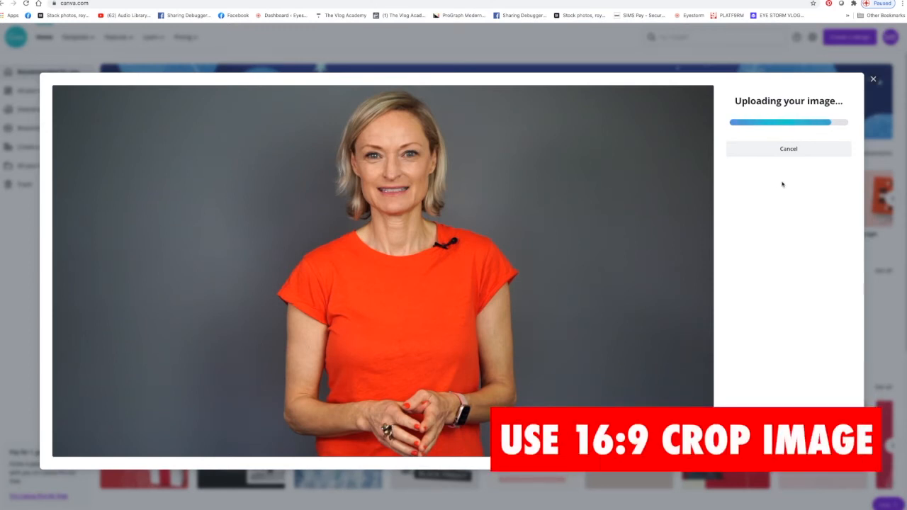
mouse_move(770, 194)
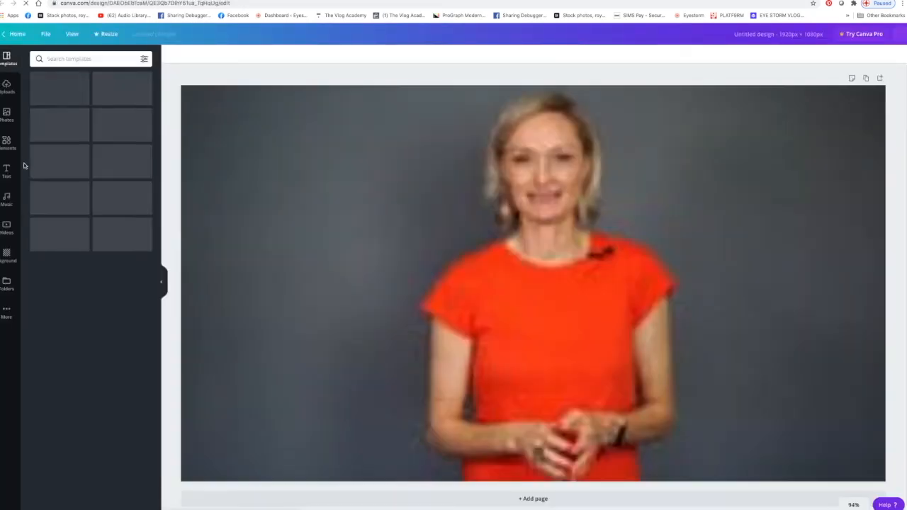
Step: Add a white HELLO HELLO! heading to the photo and select its second word
click(7, 170)
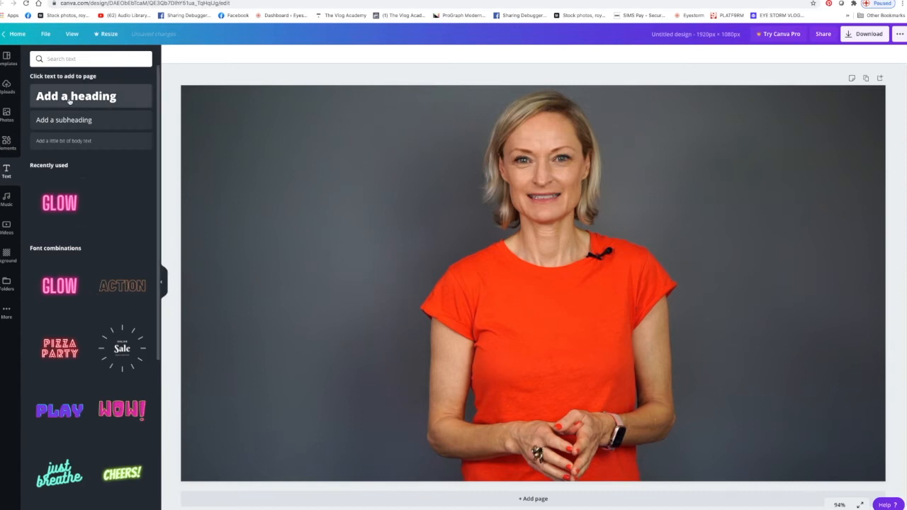
click(76, 96)
text(HELLO HELLO)
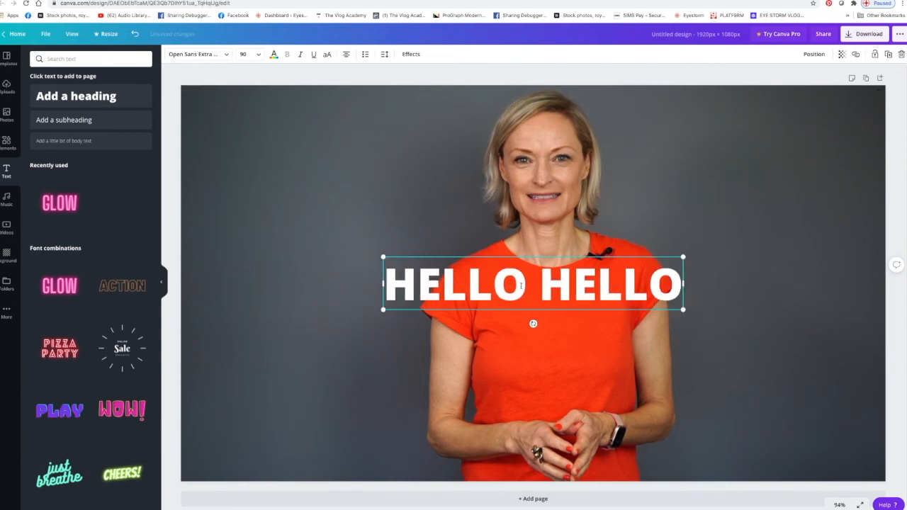
text(!)
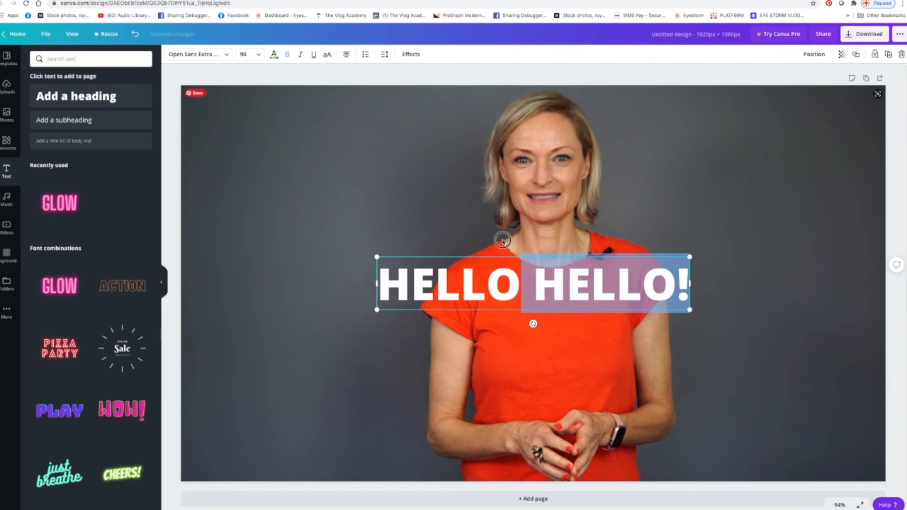
drag(532, 284, 357, 204)
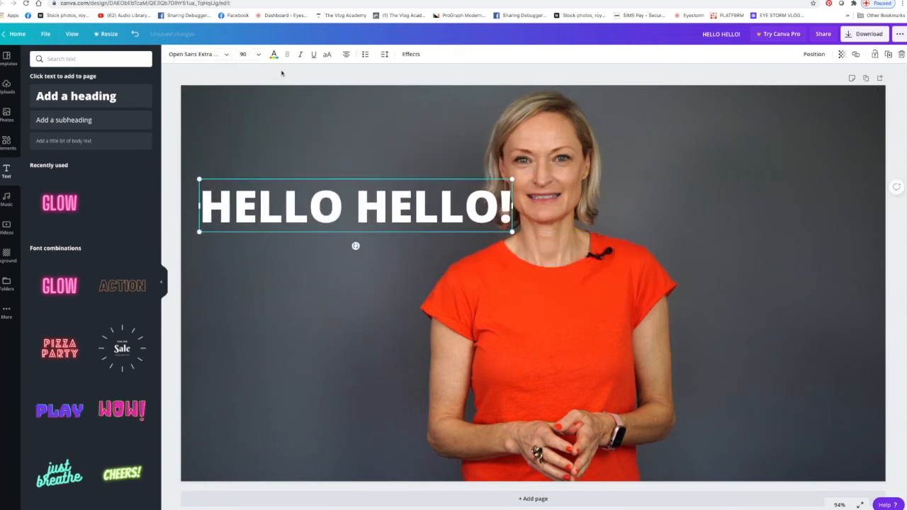
click(273, 54)
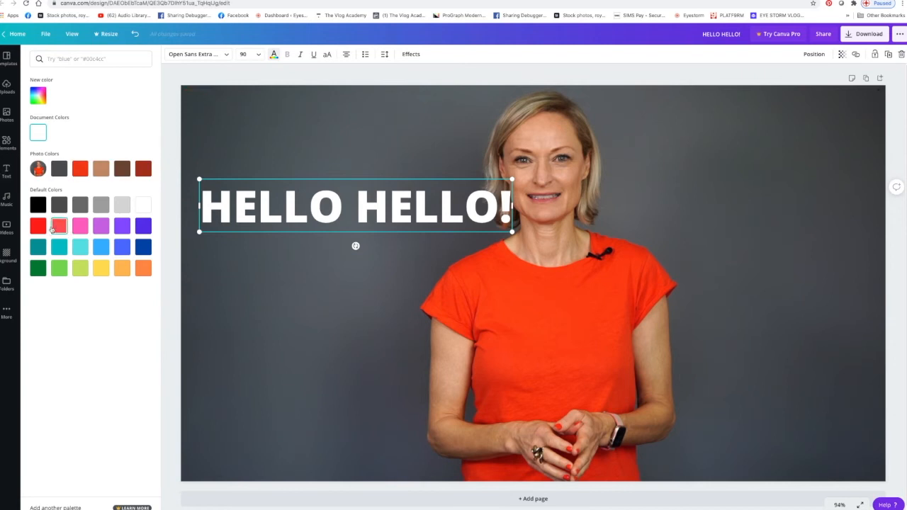
Step: Make the heading red in Abhaya Libre, resize it, and move it upper left
click(37, 226)
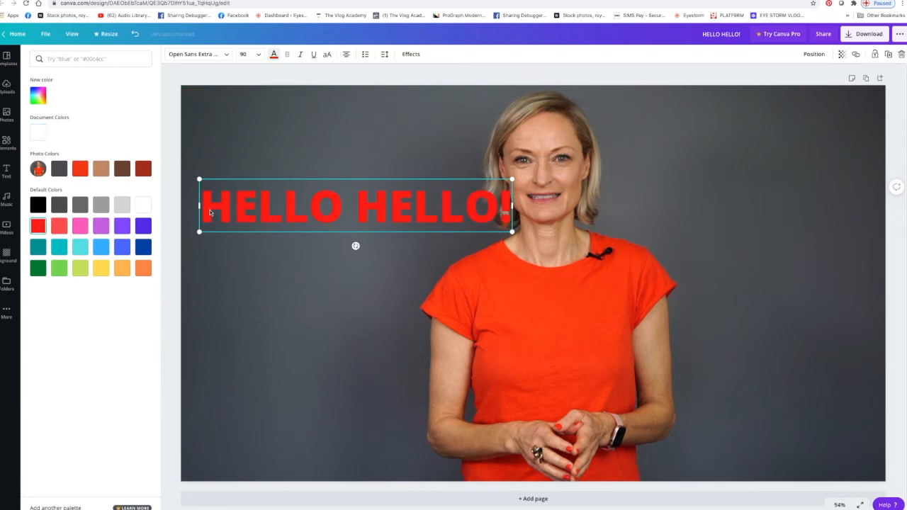
click(197, 54)
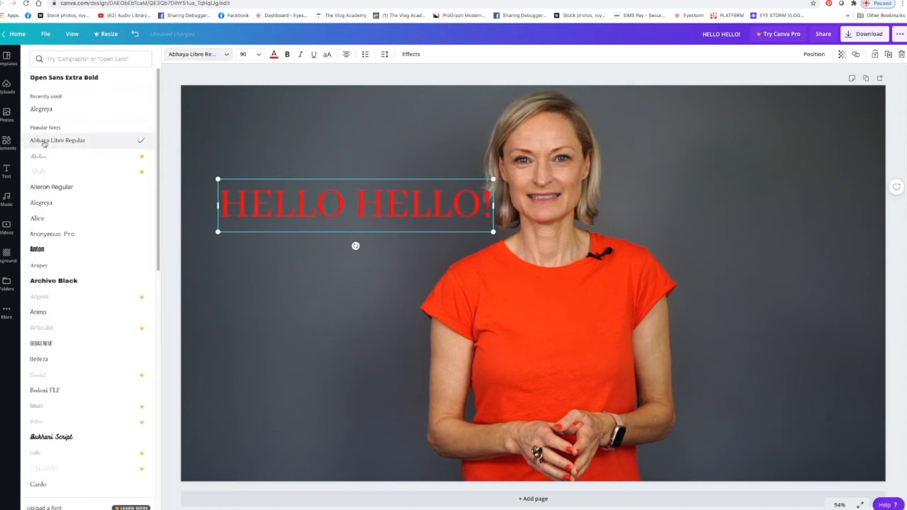
click(245, 54)
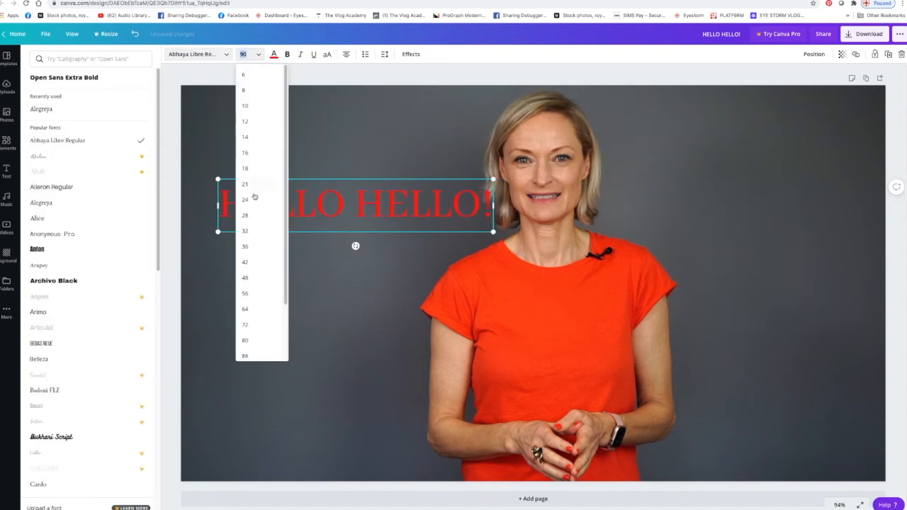
click(245, 246)
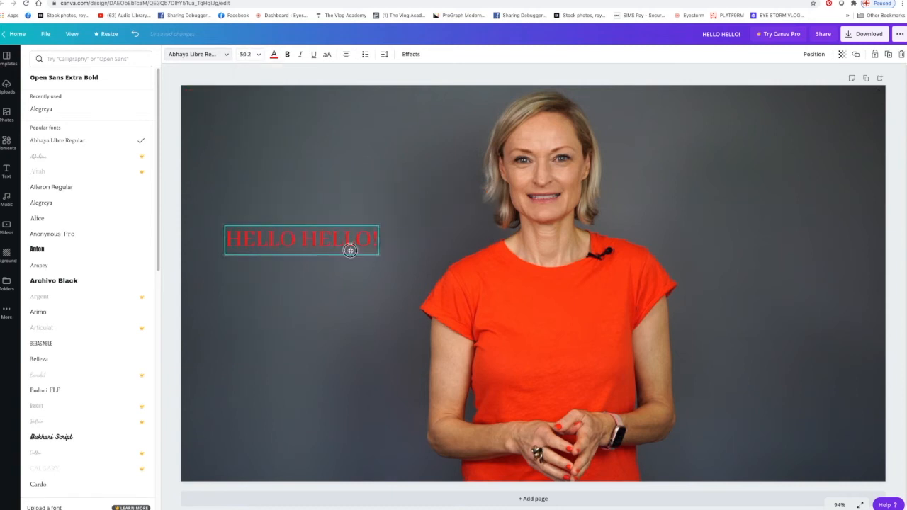
drag(302, 240, 770, 151)
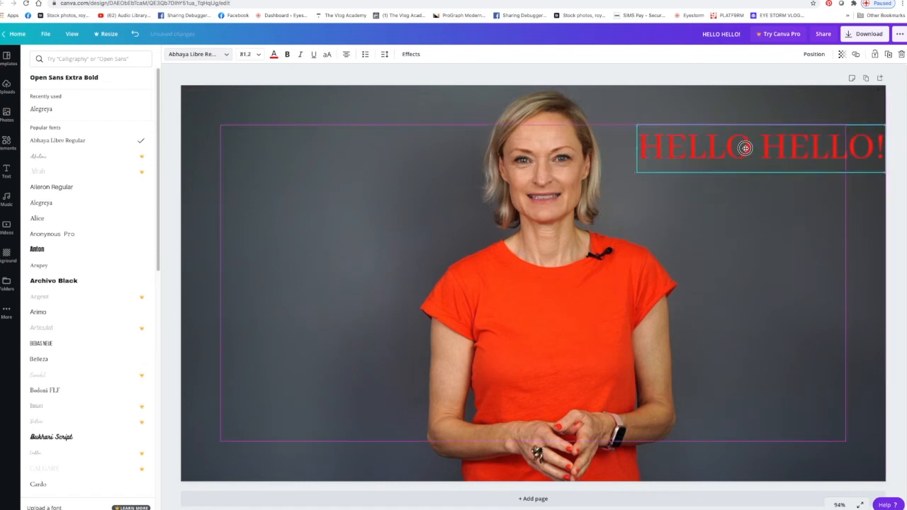
drag(744, 148, 336, 153)
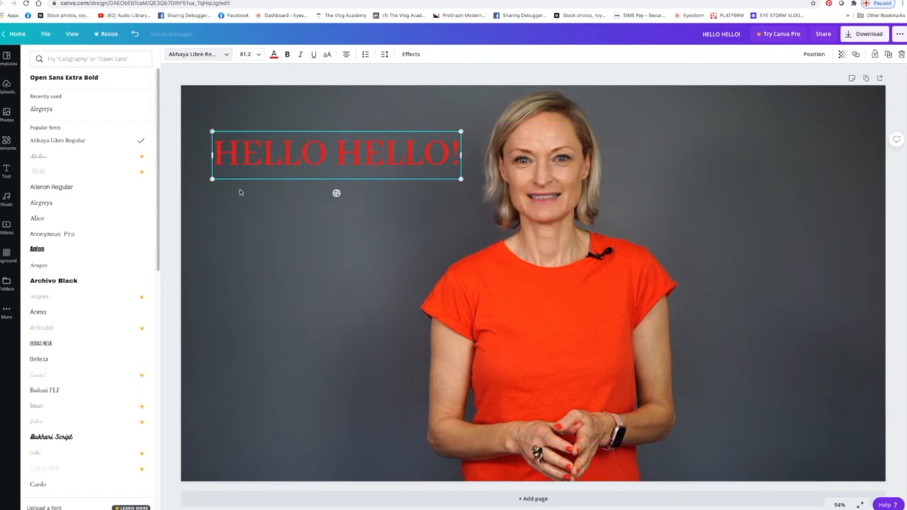
click(7, 142)
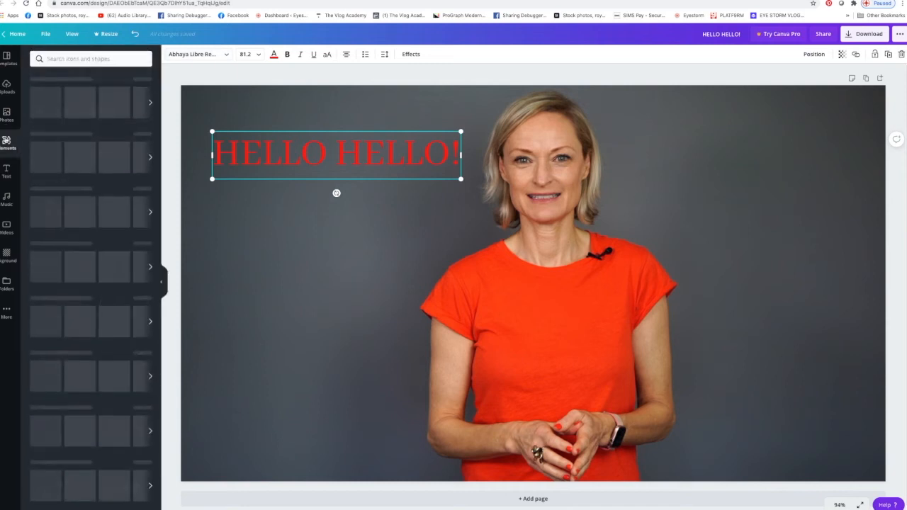
Step: Add and position the pink glowing GLOW text, then add a red rectangle
click(6, 172)
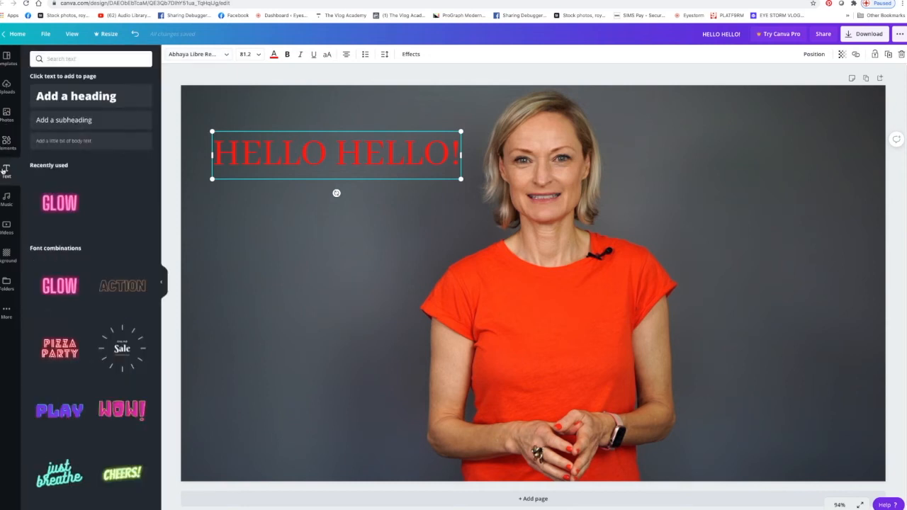
click(60, 204)
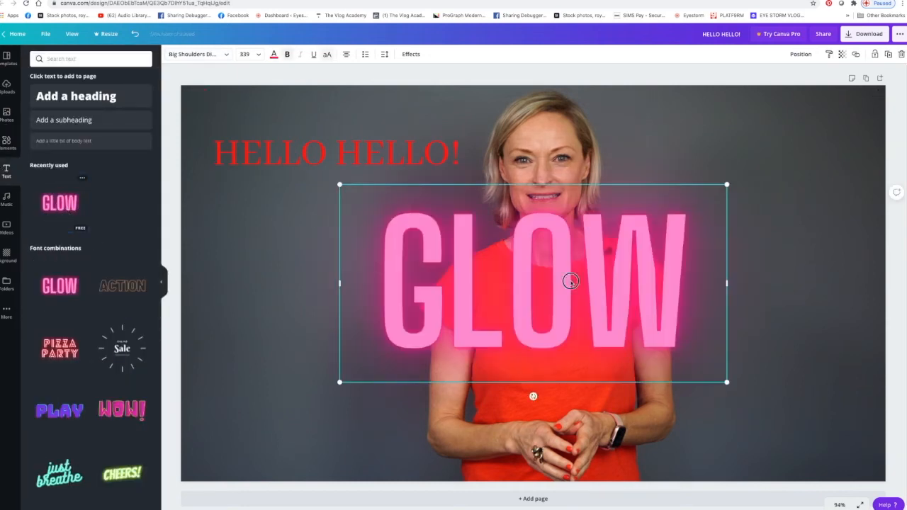
drag(571, 281, 591, 259)
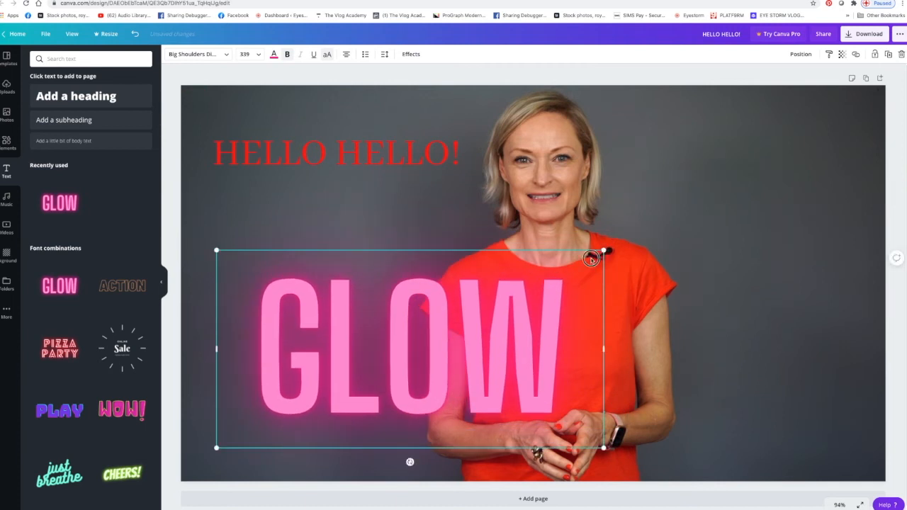
drag(602, 252, 794, 139)
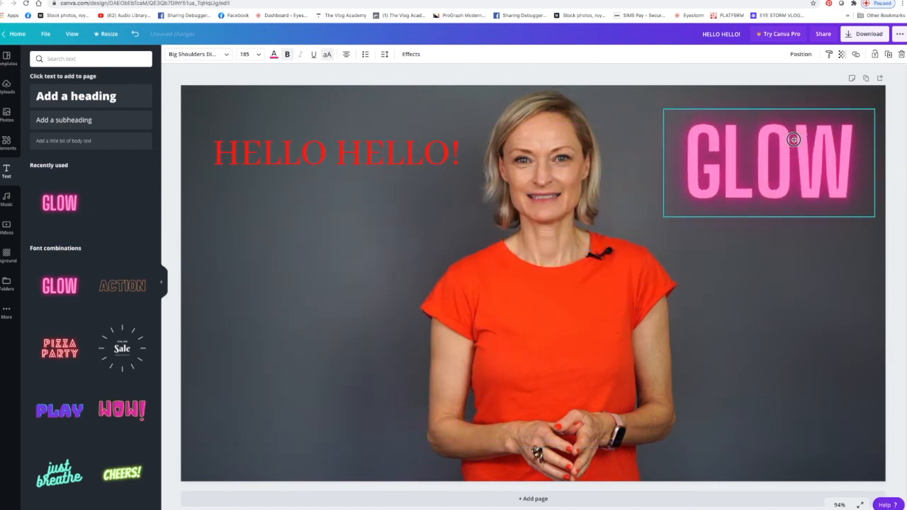
click(6, 142)
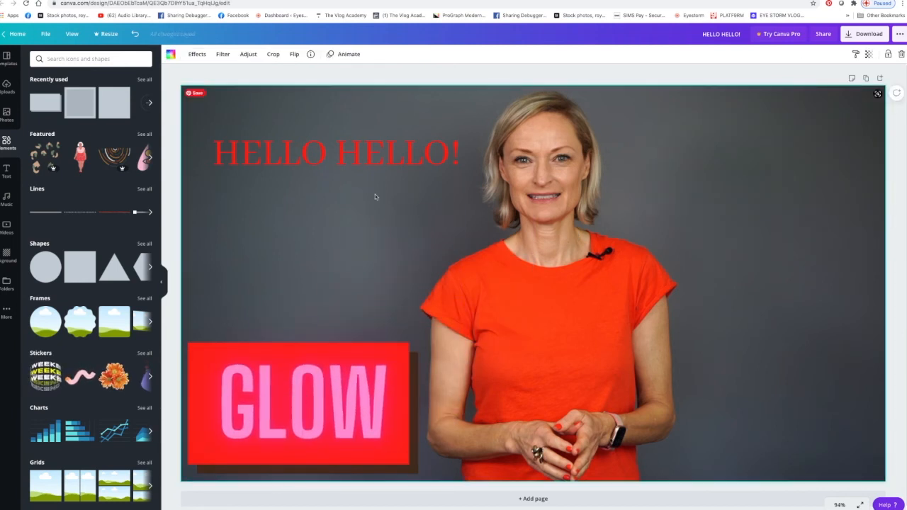
click(337, 154)
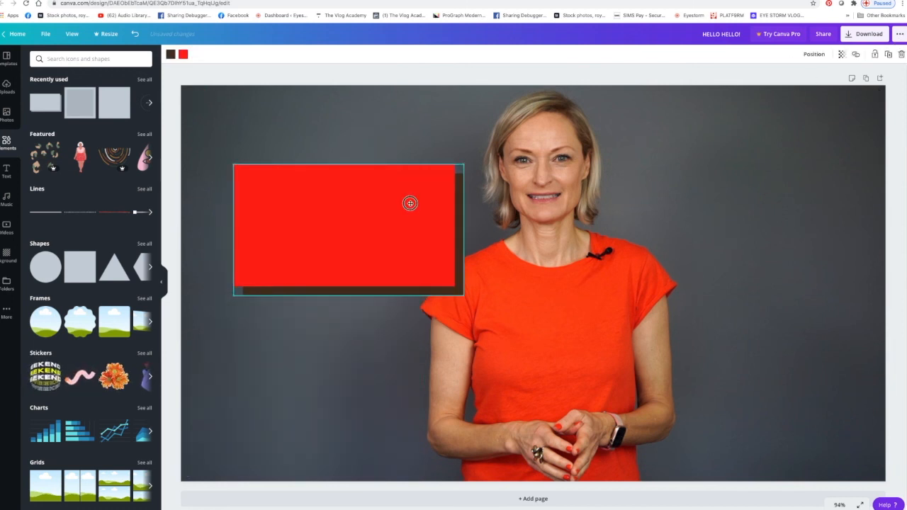
Step: Drag the red shadowed box toward the upper left of the canvas
drag(410, 203, 330, 170)
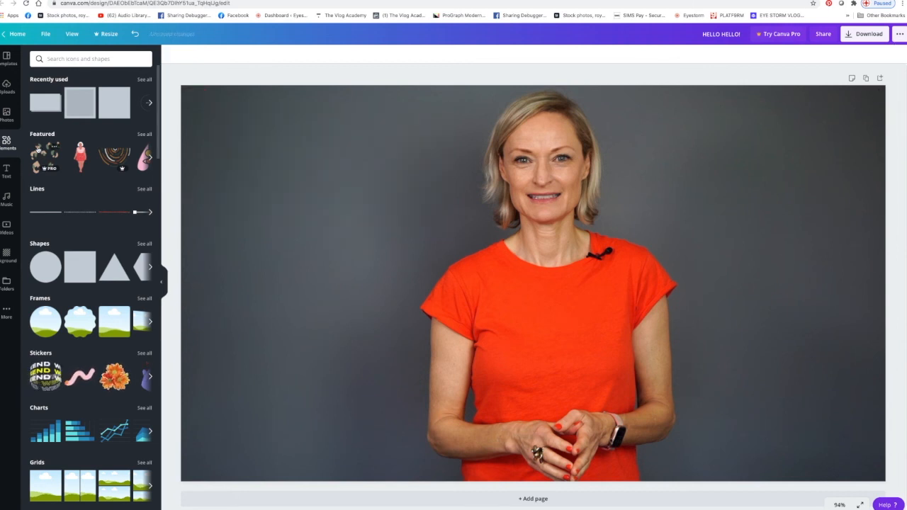
Step: Apply the dark teal gradient background in place of the woman's portrait photo
click(7, 199)
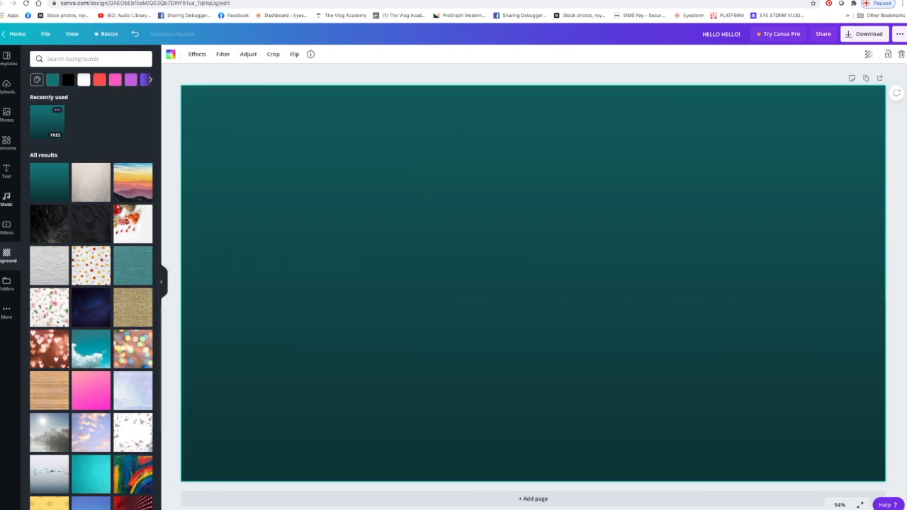
click(6, 170)
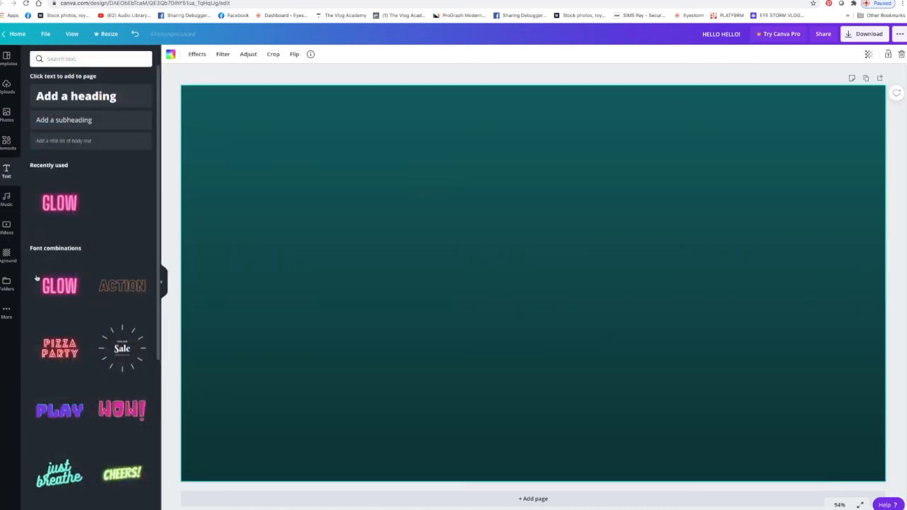
Step: Add two orange outlined ACTION words, upper left and lower right, then open Download settings
click(122, 286)
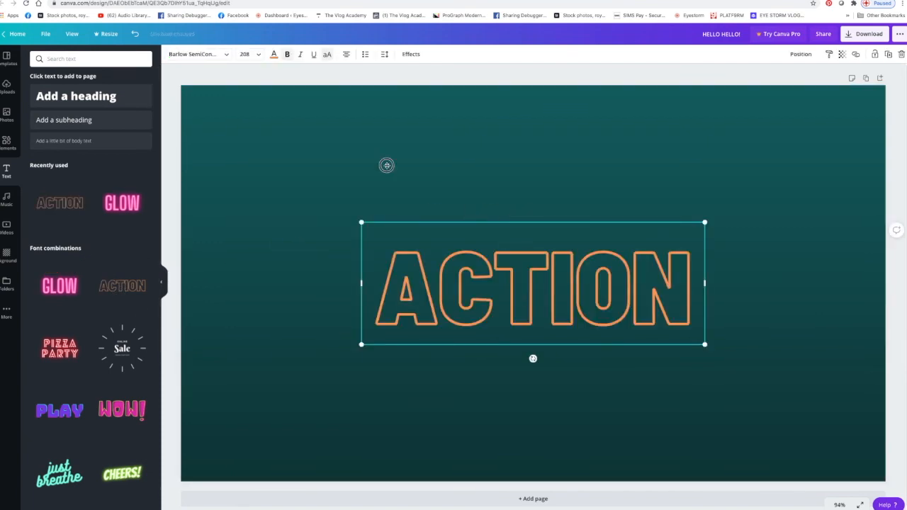
drag(532, 283, 618, 330)
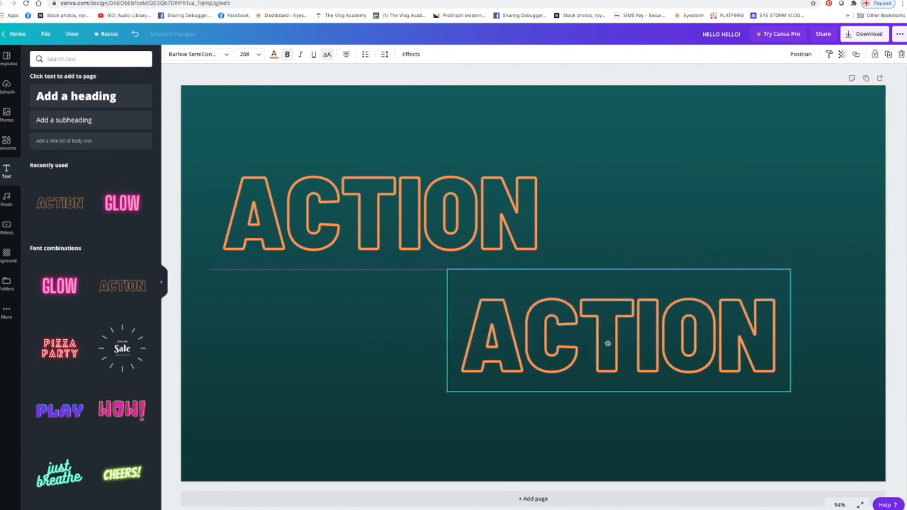
click(59, 410)
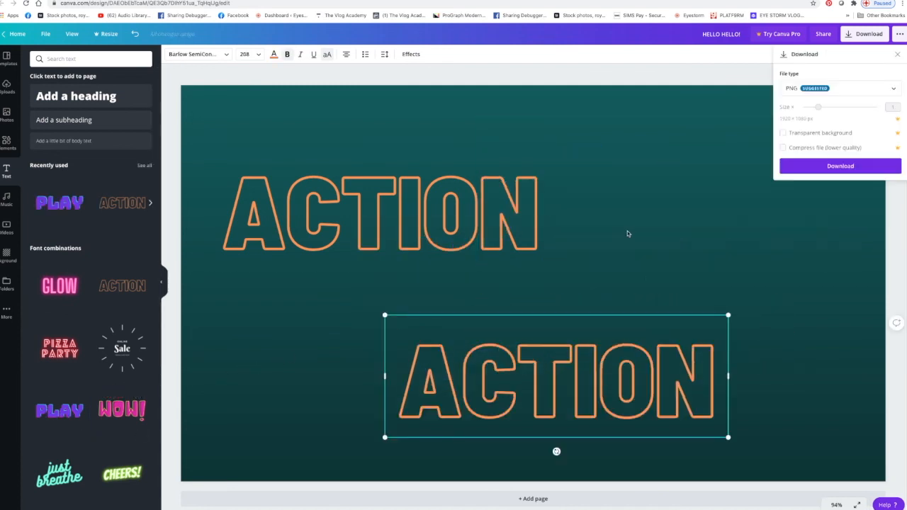
mouse_move(597, 182)
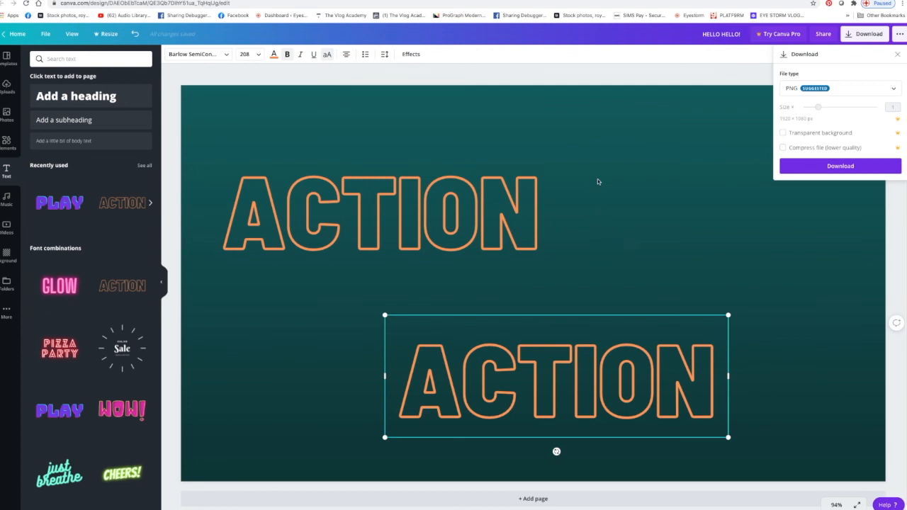